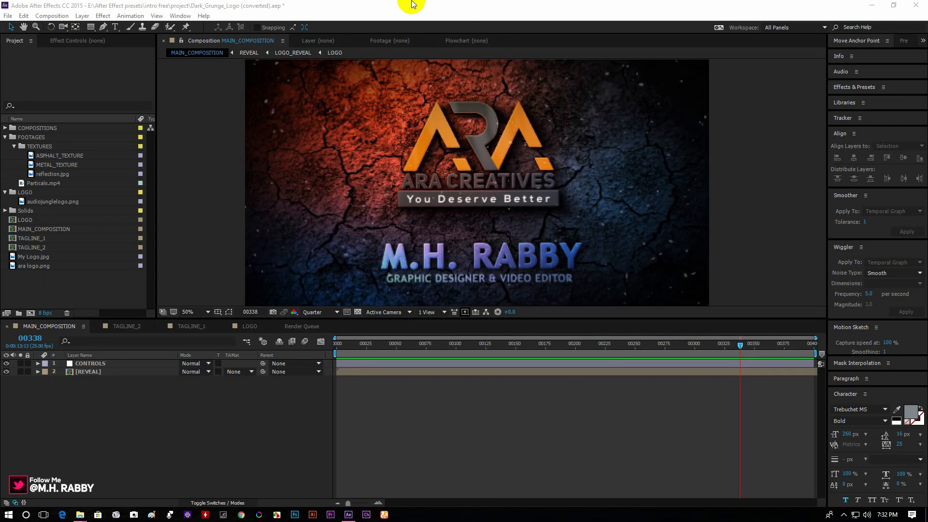
mouse_move(391, 371)
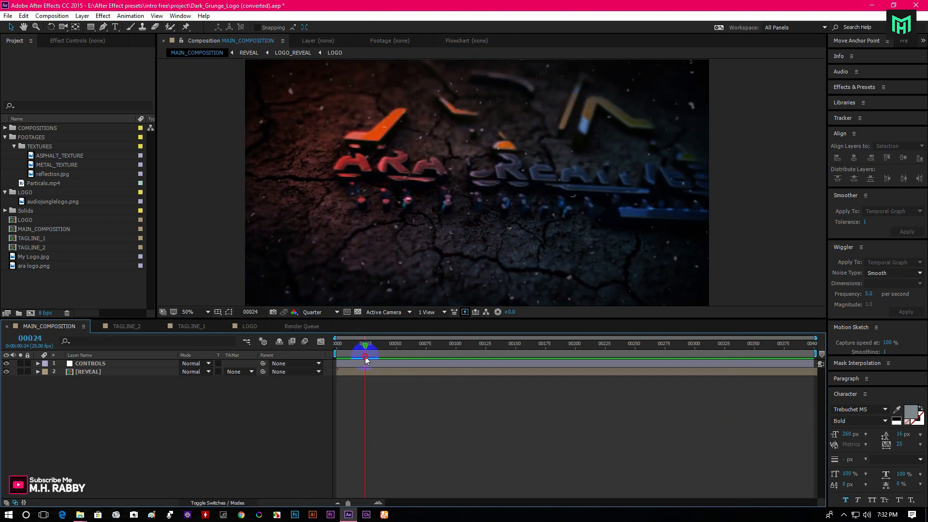
Step: Preview the intro from its start, then bring up the TAGLINE_2 composition with the tagline text
click(336, 343)
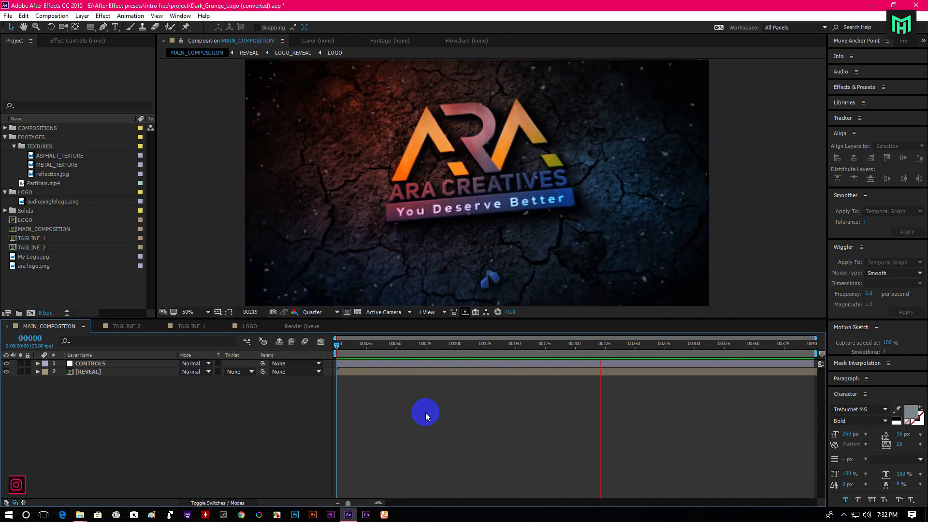
click(659, 343)
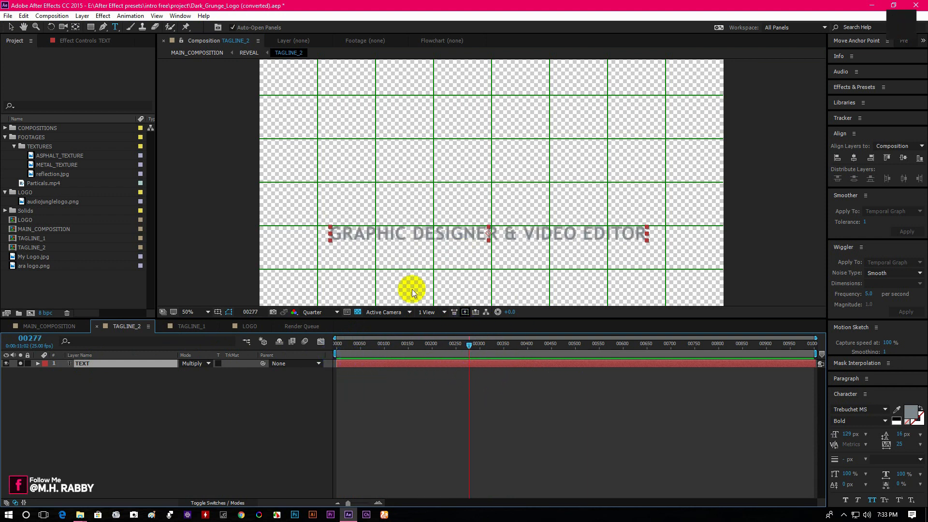
Step: Switch to the TAGLINE_1 composition holding the name text to replace it with YOUR NAME
click(191, 326)
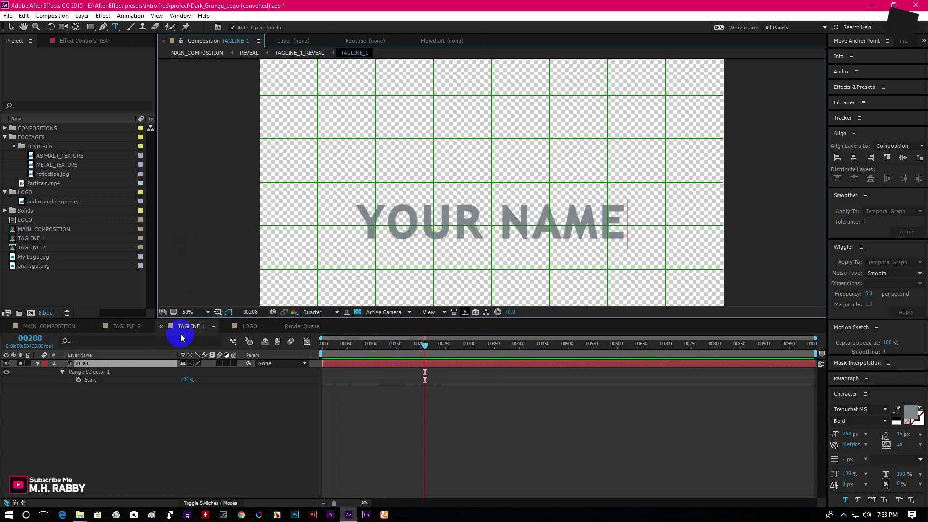
Step: Finish the YOUR NAME edit and move on to the LOGO composition with the ara logo.png layer
click(127, 326)
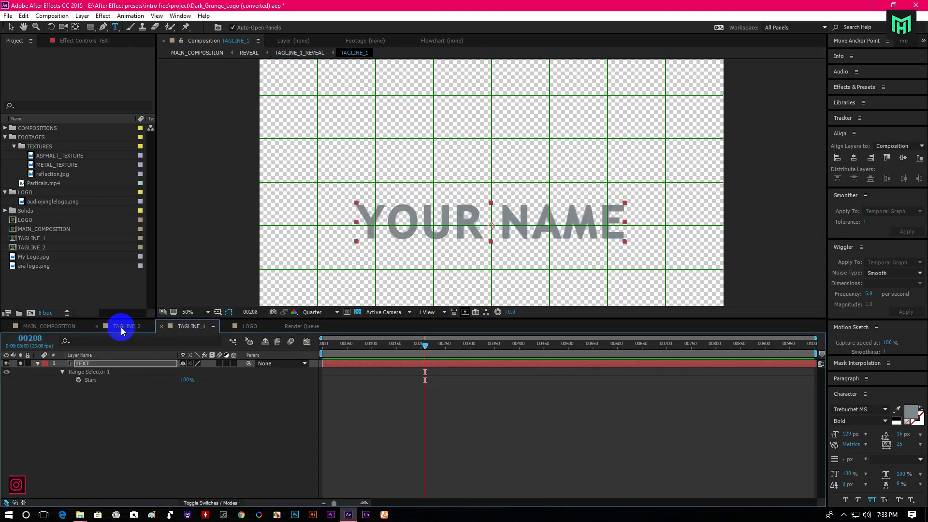
click(249, 325)
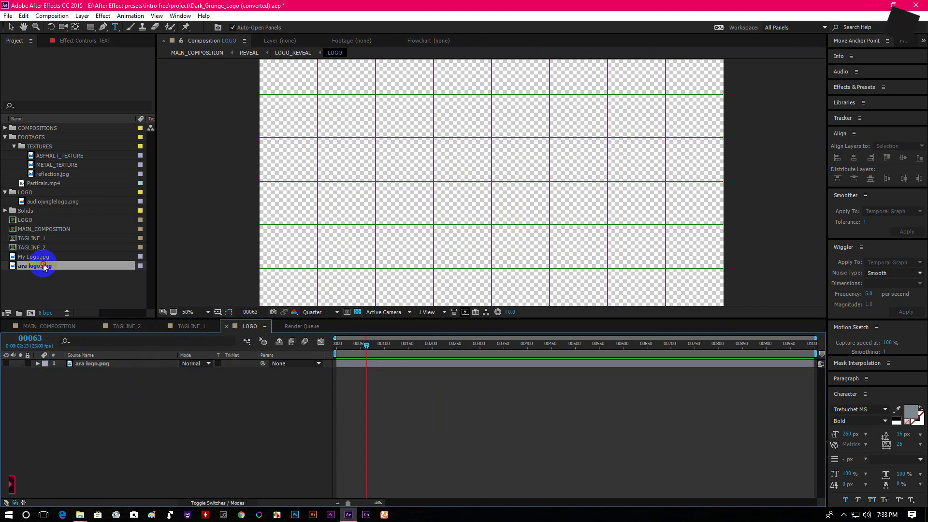
Step: Place My Logo.jpg into the LOGO composition so the pink MH logo replaces the old one
click(34, 257)
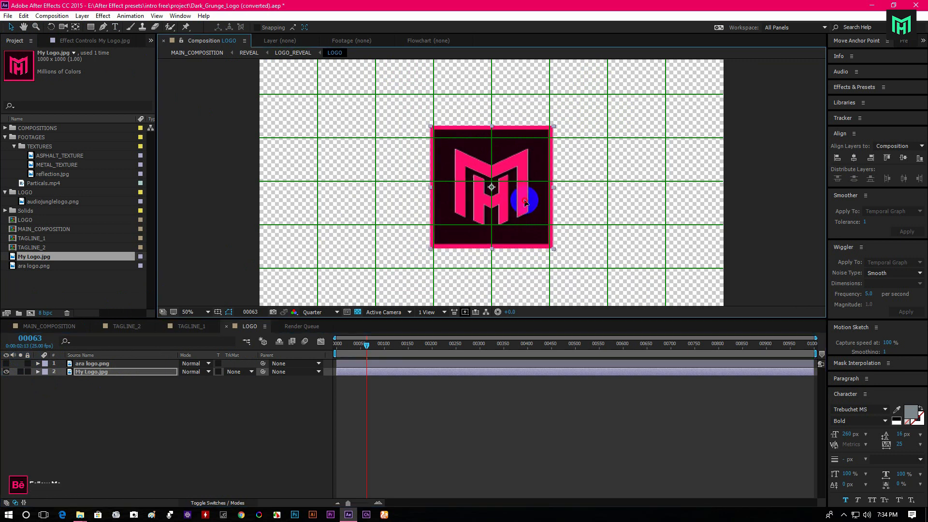
click(48, 326)
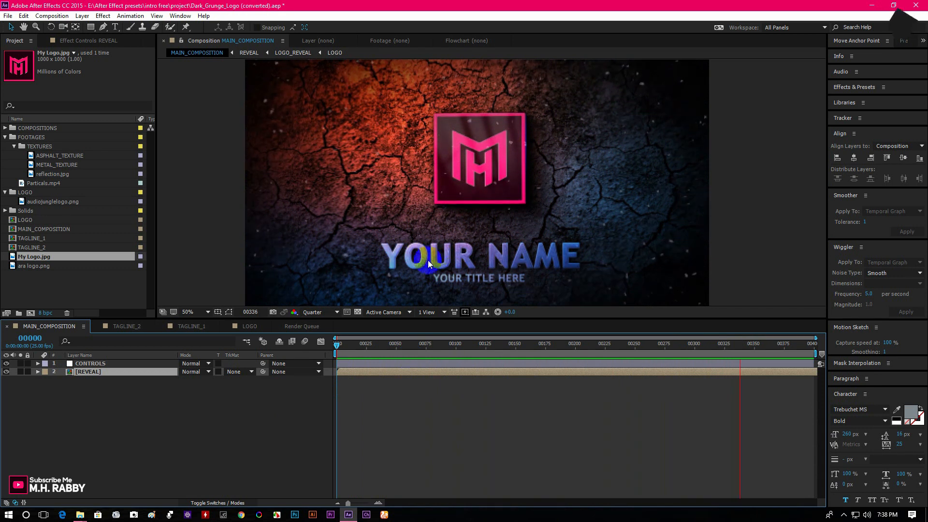
click(406, 343)
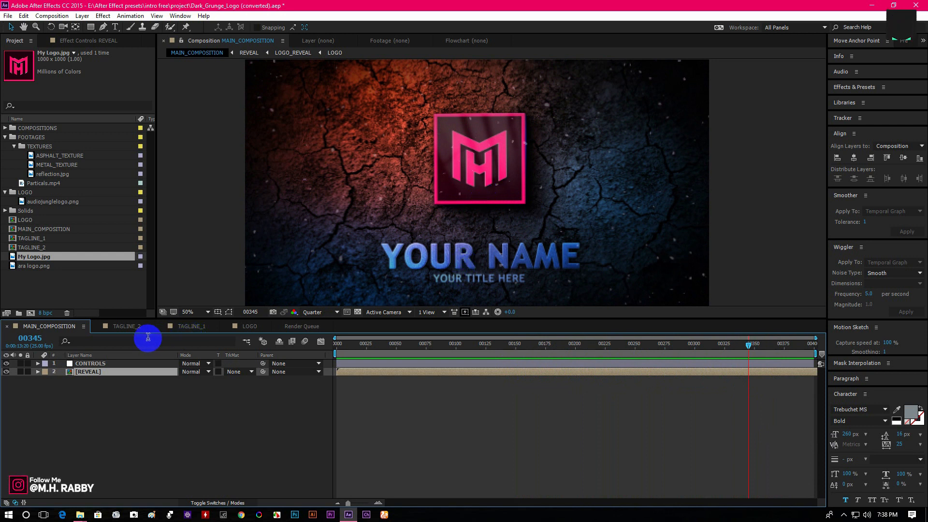
Step: Move YOUR NAME upward in TAGLINE_1 and check its placement under the logo in the main intro
click(127, 326)
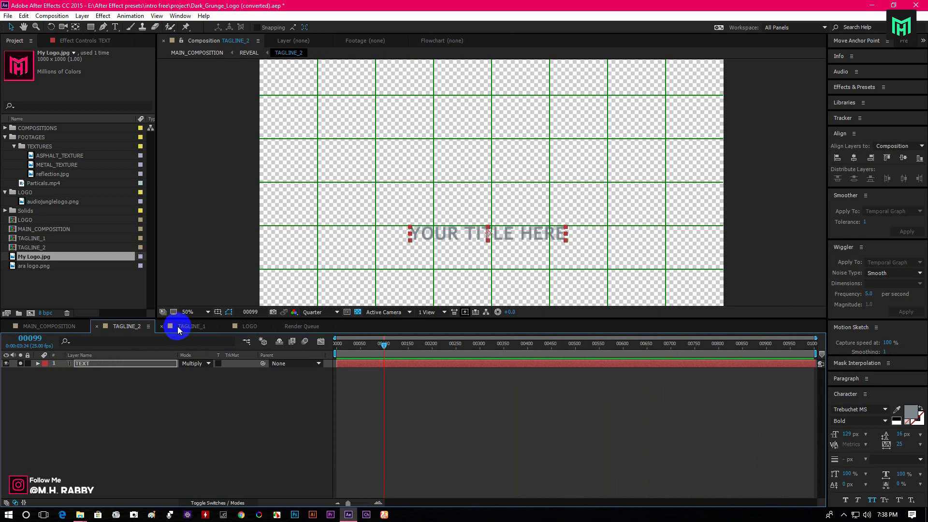
click(190, 326)
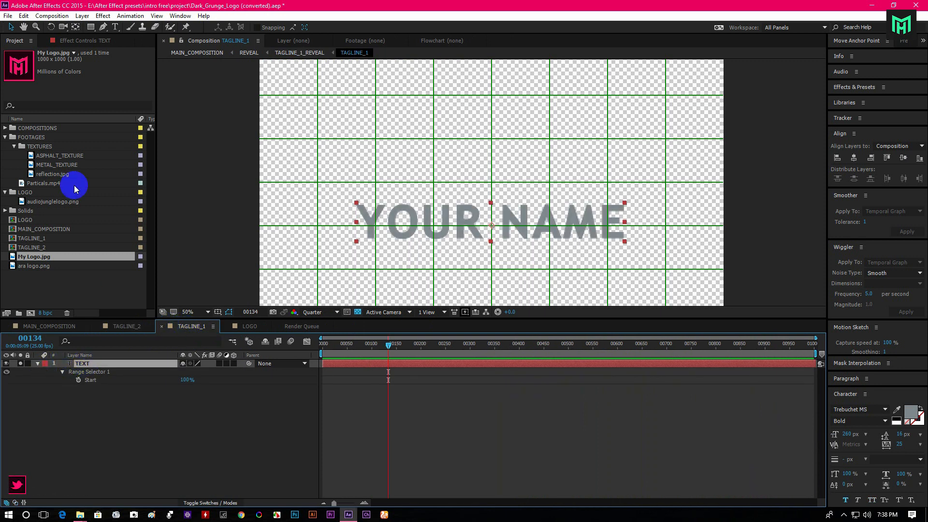
mouse_move(496, 225)
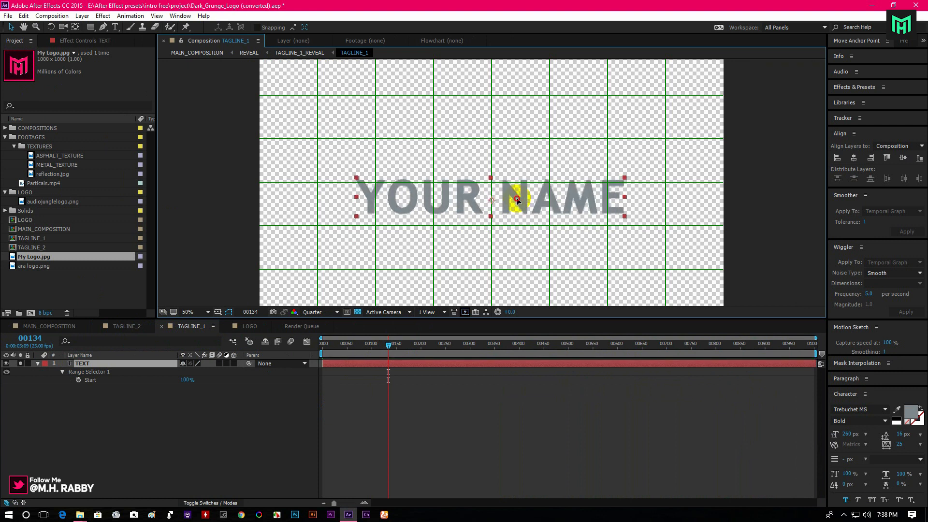
click(48, 326)
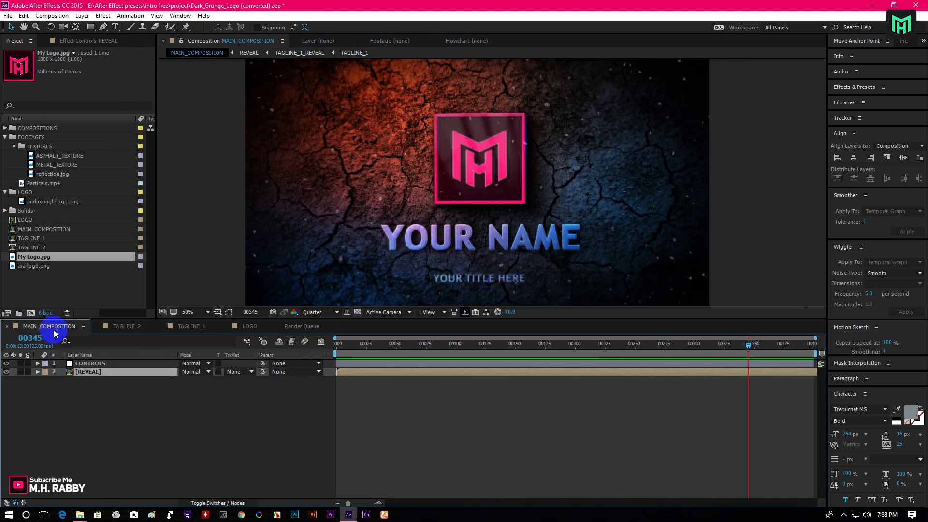
Step: Move YOUR TITLE HERE upward in TAGLINE_2, checking the main intro after the move
click(127, 325)
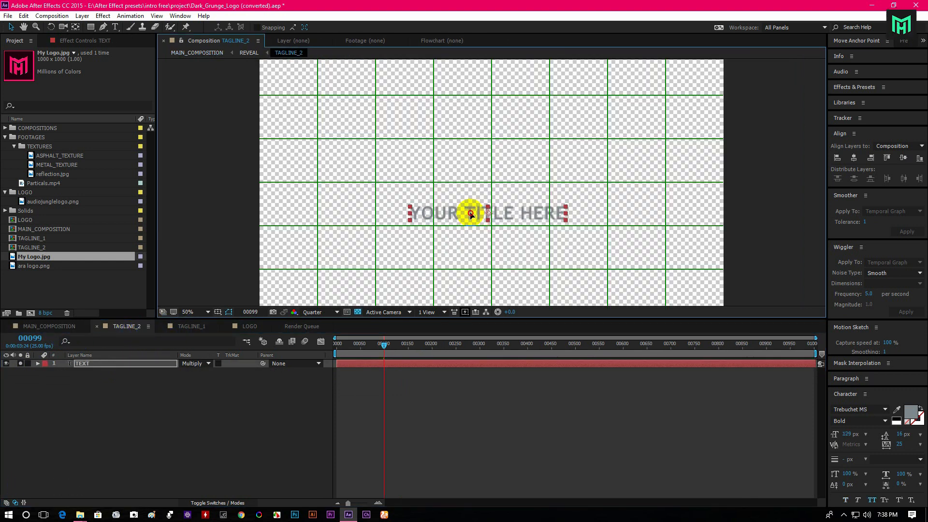
click(48, 325)
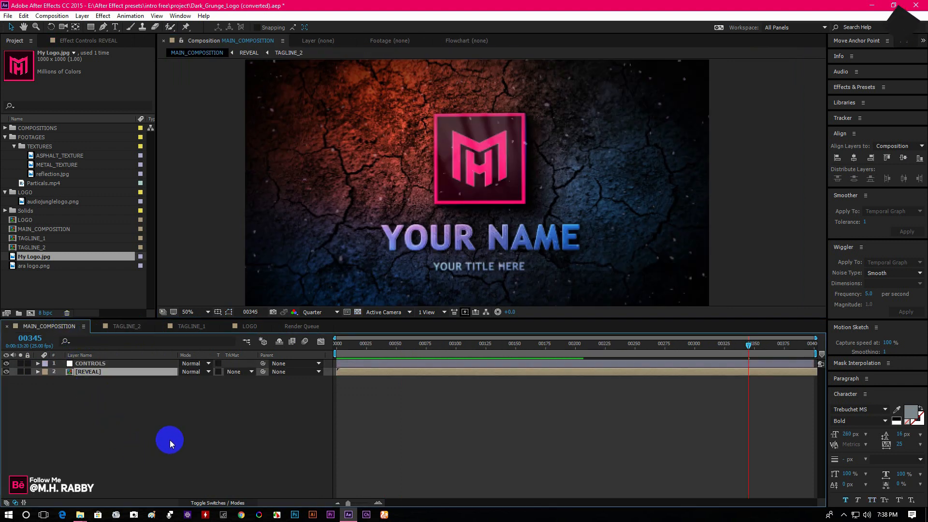
click(126, 326)
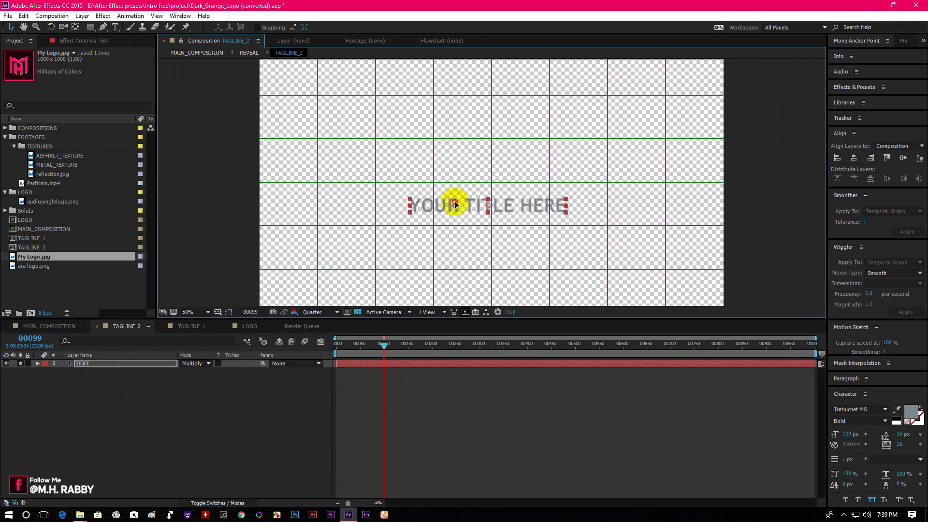
Step: Nudge YOUR TITLE HERE slightly higher so it sits just beneath YOUR NAME in the main intro
click(49, 325)
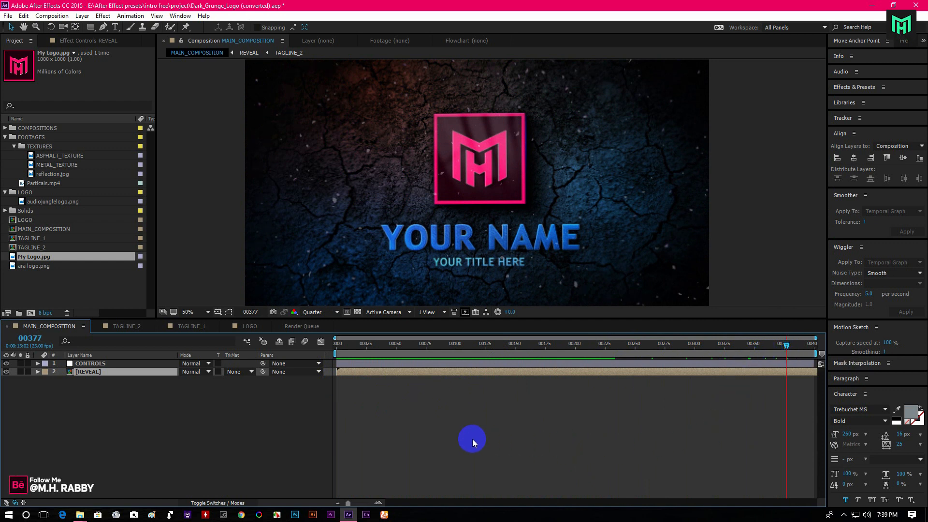
mouse_move(477, 441)
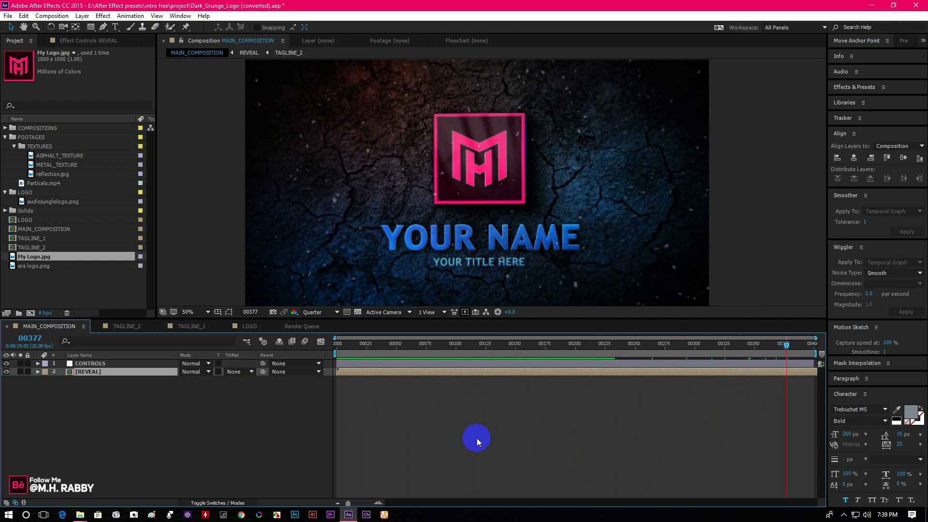